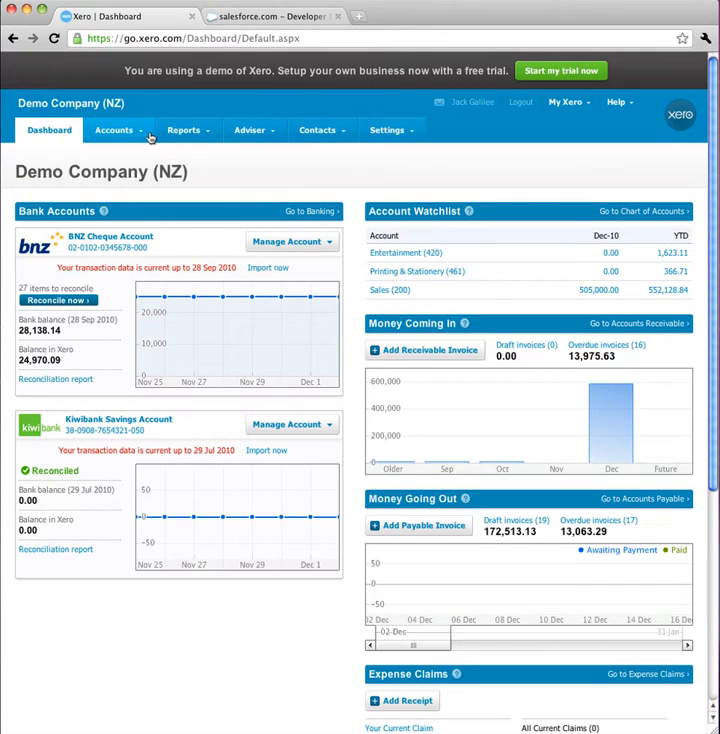
- Show the empty Draft tab of Xero's Accounts Receivable, then return to Salesforce
{"action": "left_click", "coordinate": [114, 130]}
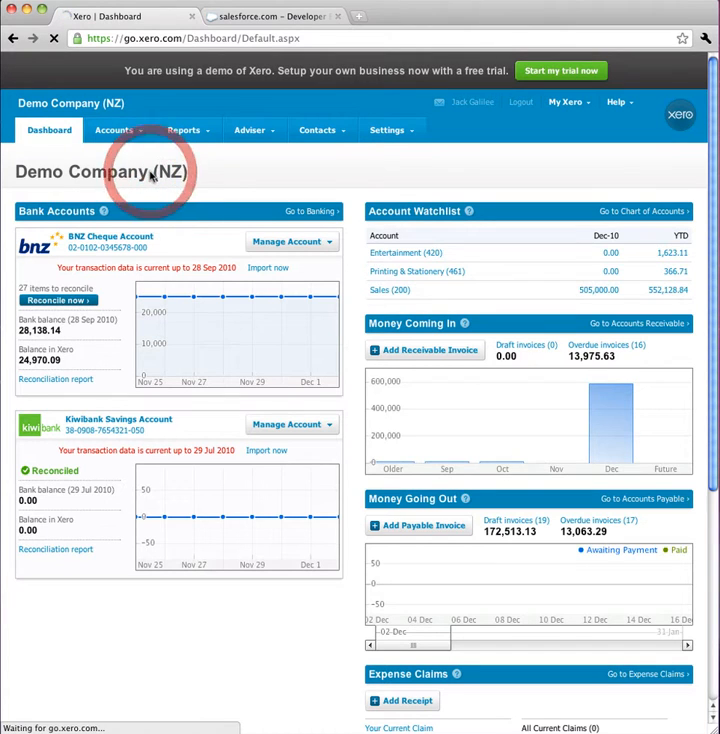
{"action": "left_click", "coordinate": [112, 130]}
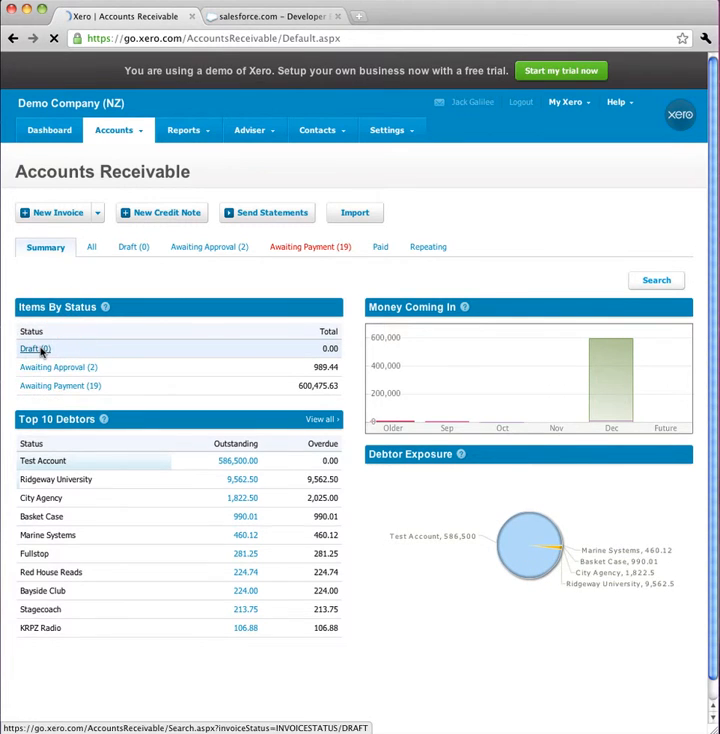
{"action": "left_click", "coordinate": [36, 348]}
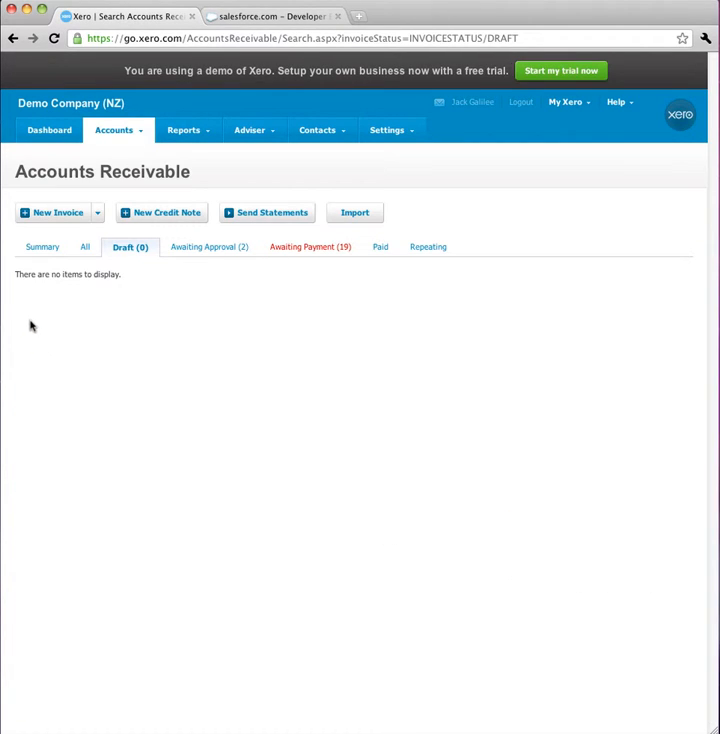
{"action": "mouse_move", "coordinate": [56, 292]}
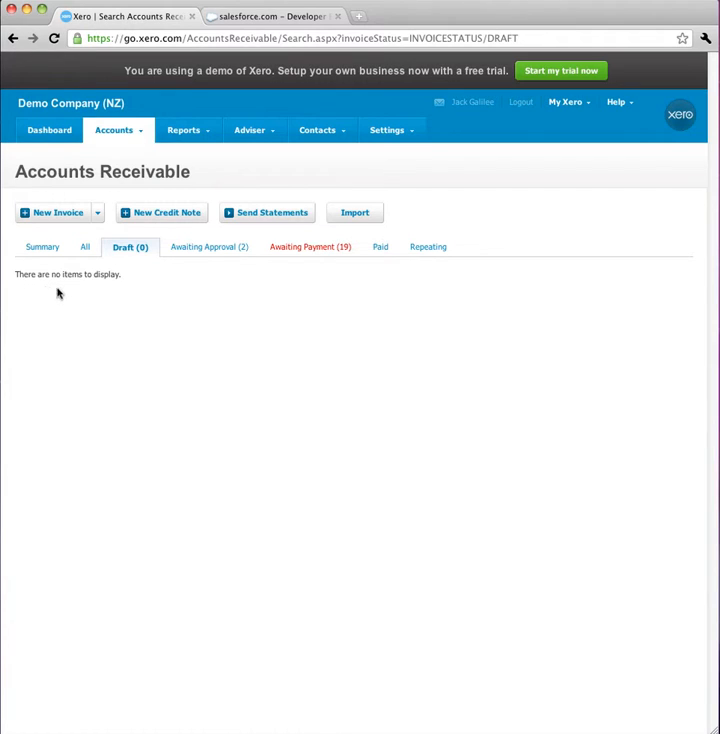
{"action": "mouse_move", "coordinate": [128, 288]}
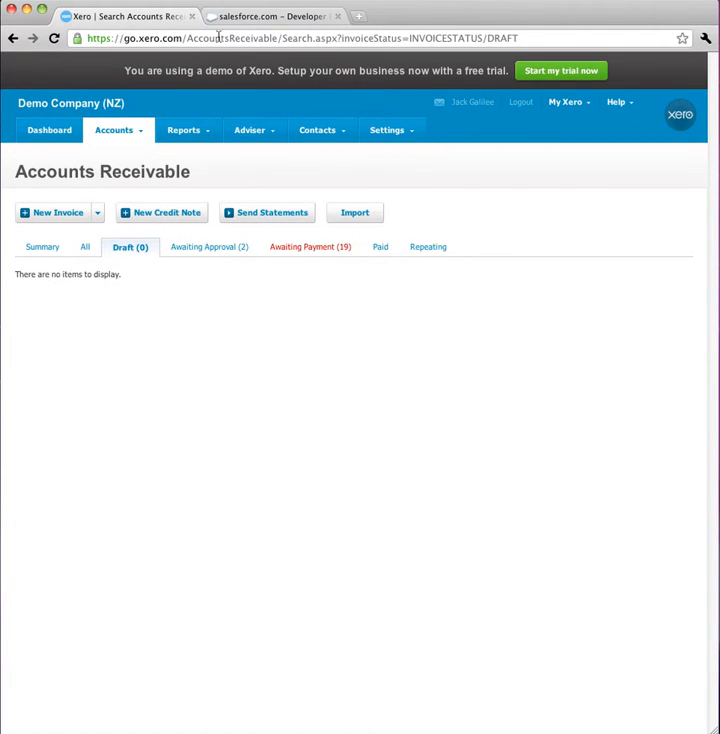
{"action": "left_click", "coordinate": [270, 16]}
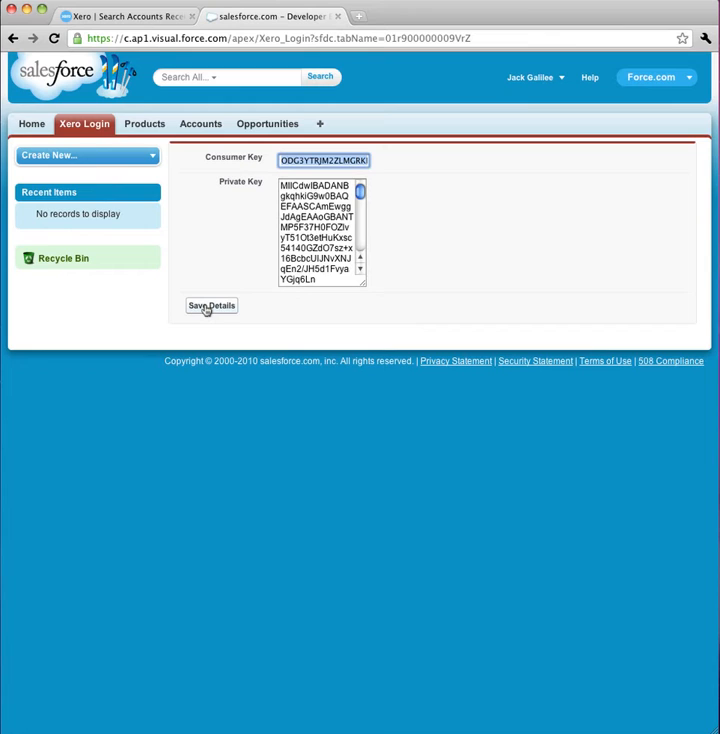
- Save the Xero consumer and private keys on the Xero Login tab
{"action": "left_click", "coordinate": [212, 304]}
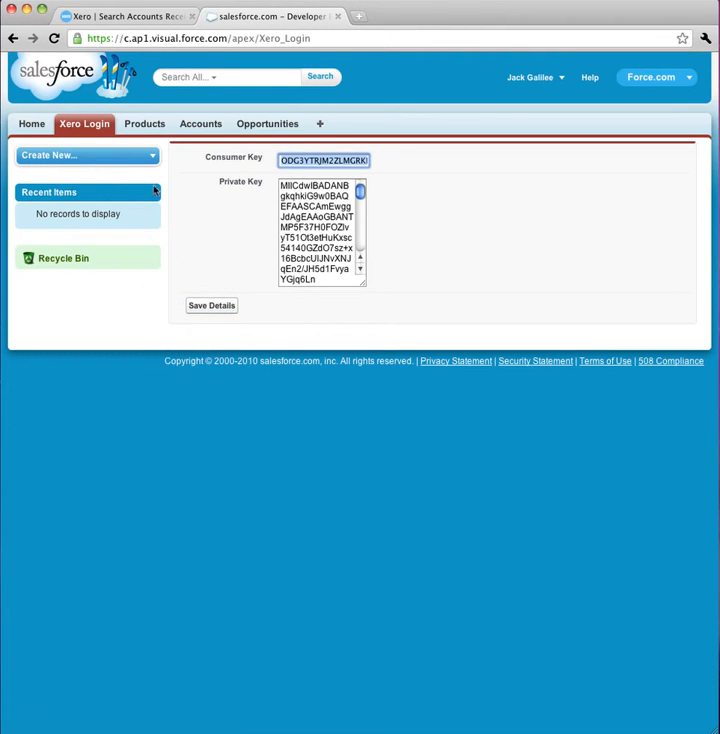
{"action": "left_click", "coordinate": [144, 124]}
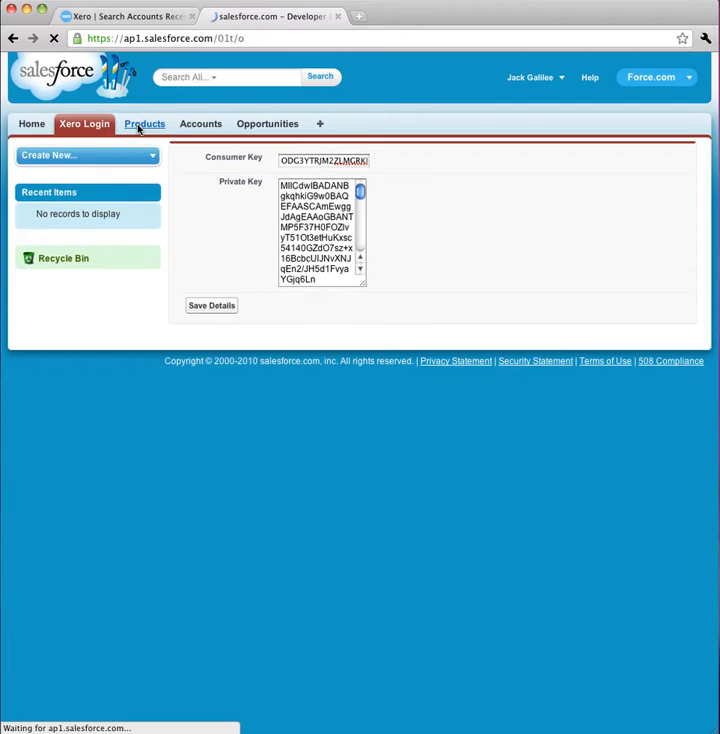
- Check Example Product under Recent Products, then move to the Accounts home
{"action": "left_click", "coordinate": [144, 124]}
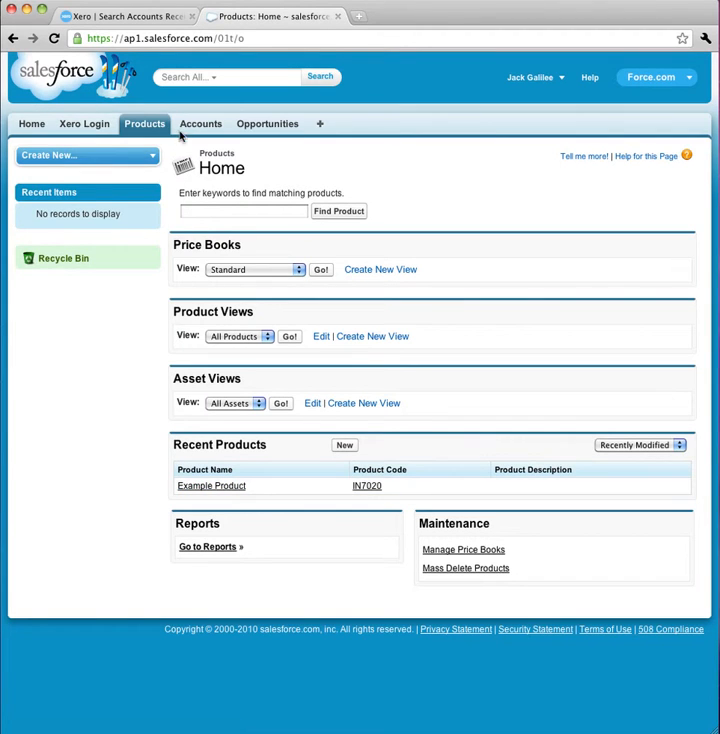
{"action": "left_click", "coordinate": [200, 124]}
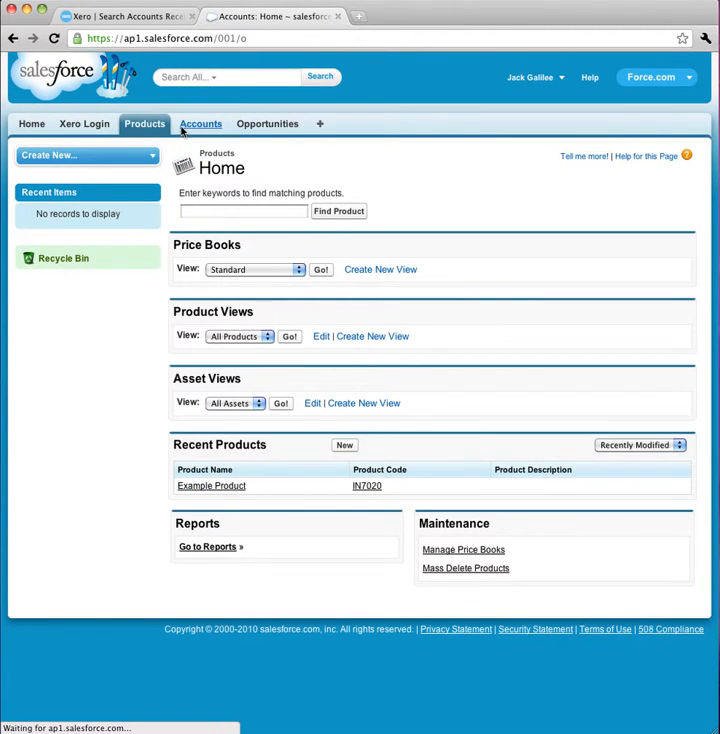
{"action": "left_click", "coordinate": [200, 124]}
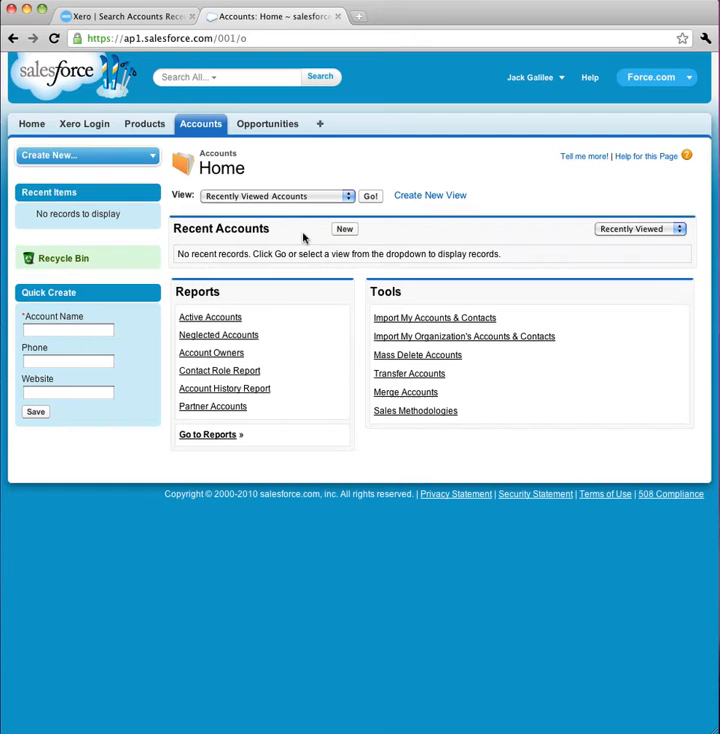
- Create and save a new account named 'Test Account'
{"action": "left_click", "coordinate": [344, 228]}
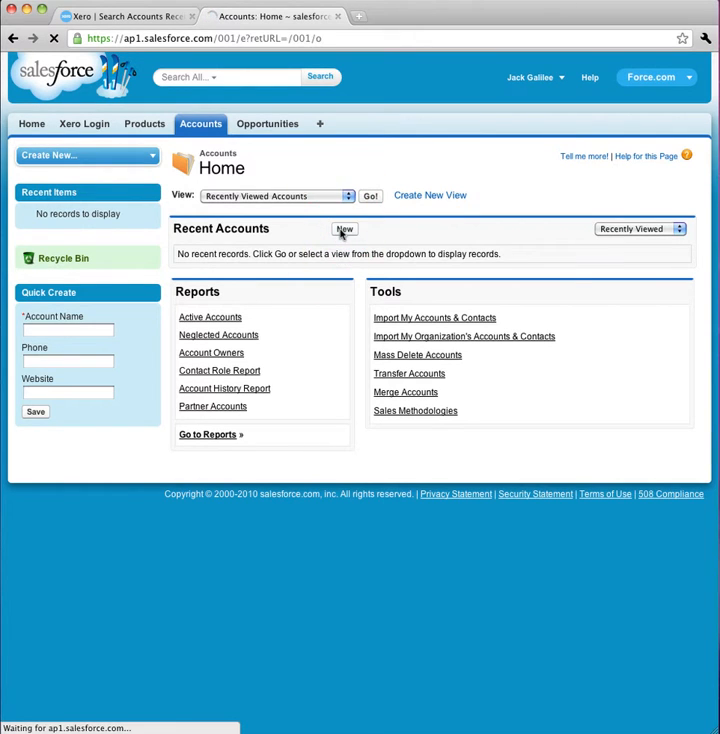
{"action": "left_click", "coordinate": [344, 228]}
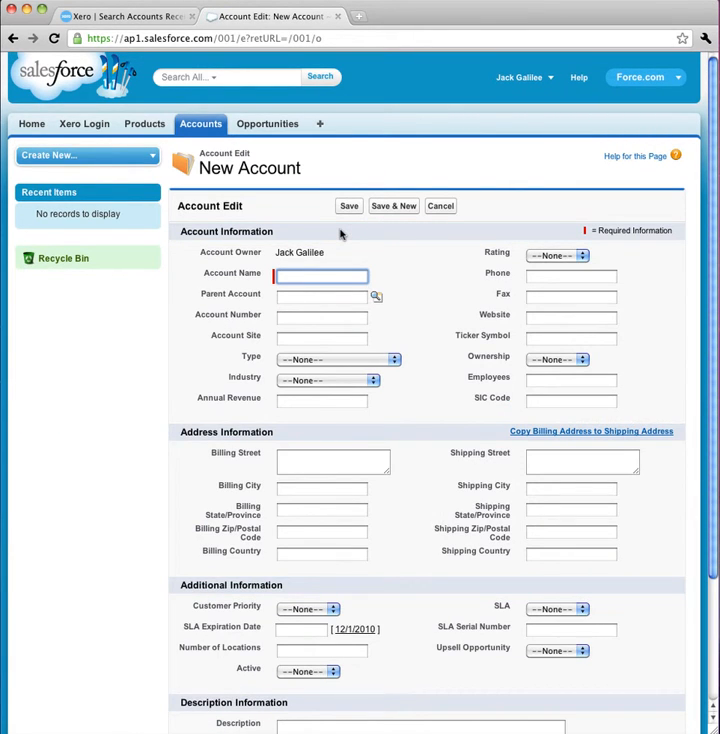
{"action": "type", "text": "Test Account"}
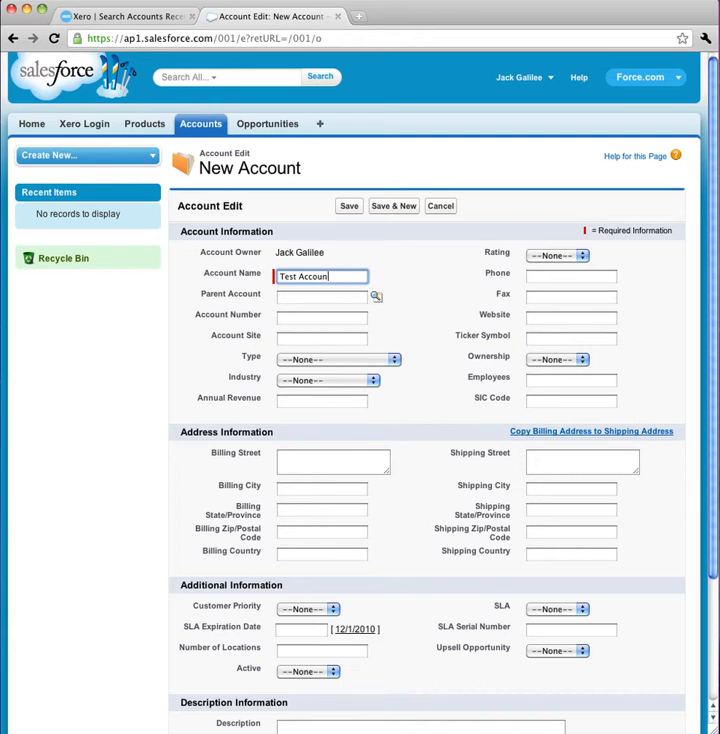
{"action": "left_click", "coordinate": [348, 206]}
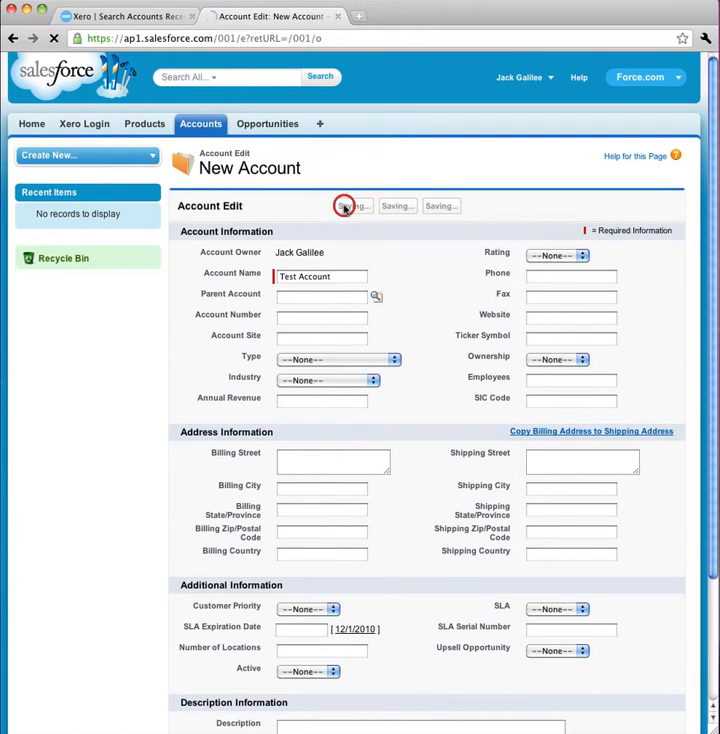
{"action": "left_click", "coordinate": [352, 206]}
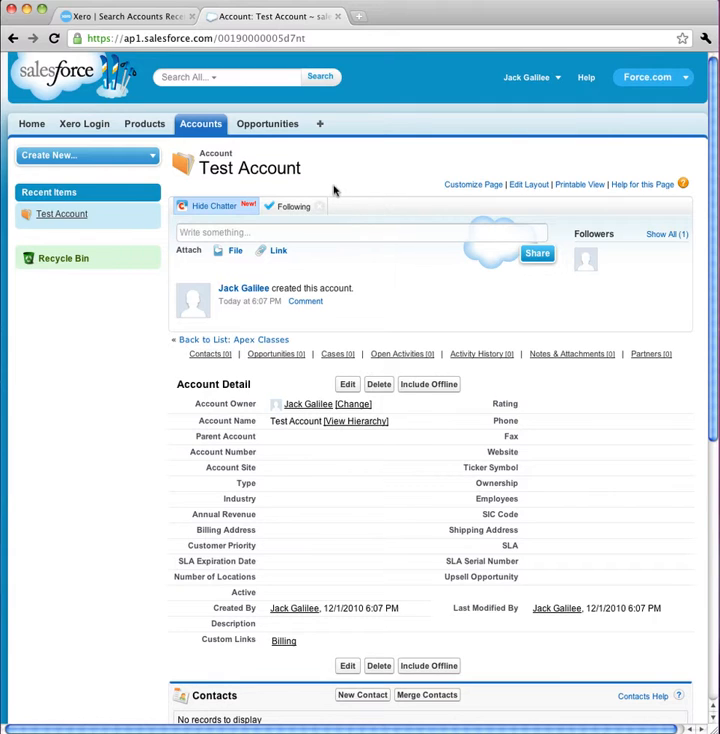
{"action": "left_click", "coordinate": [268, 124]}
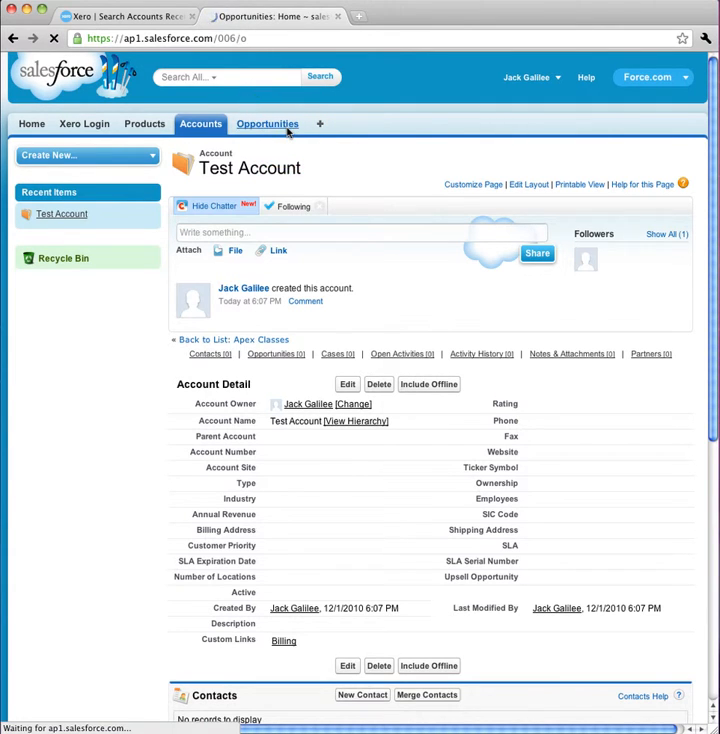
- Start a new opportunity named 'Test Op' linked to Test Account via the lookup
{"action": "left_click", "coordinate": [268, 124]}
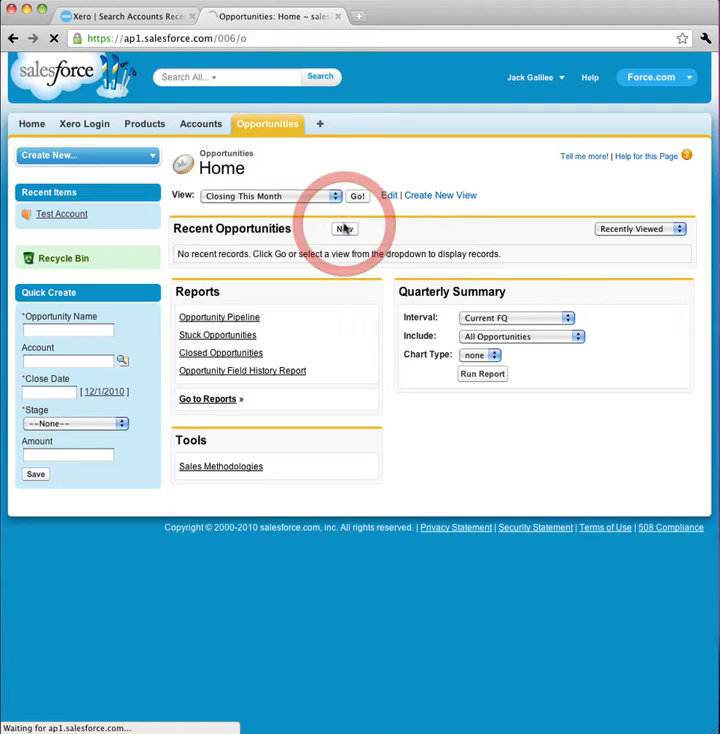
{"action": "left_click", "coordinate": [344, 228]}
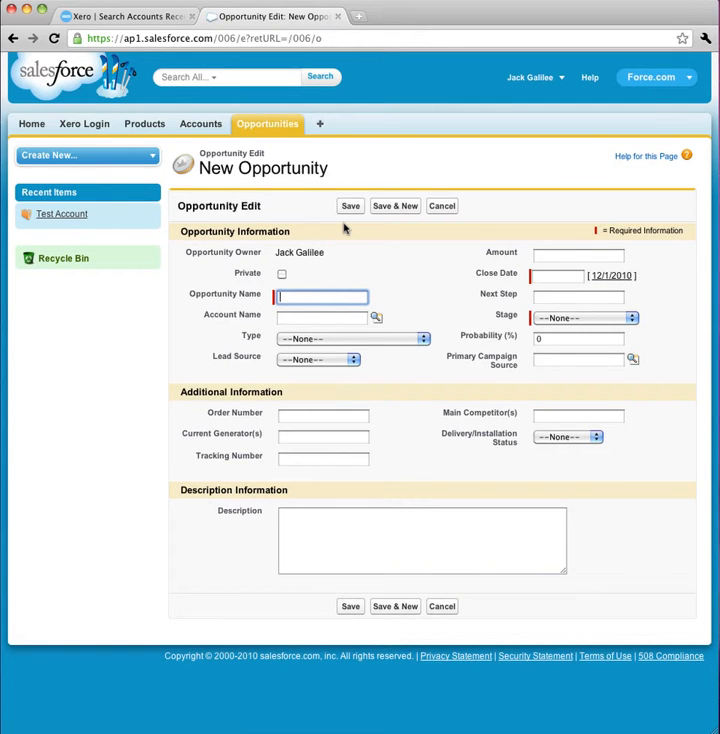
{"action": "type", "text": "Test Opportunity"}
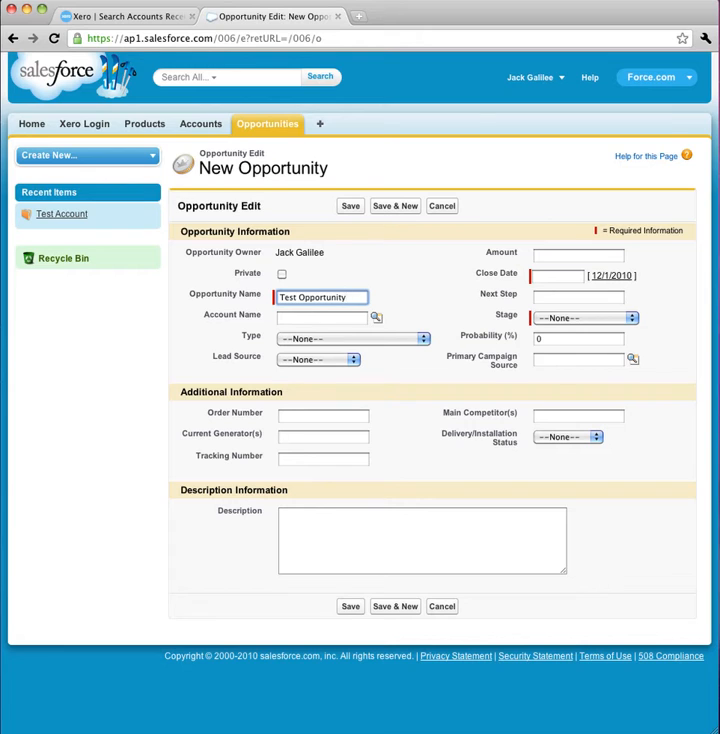
{"action": "left_click", "coordinate": [376, 316]}
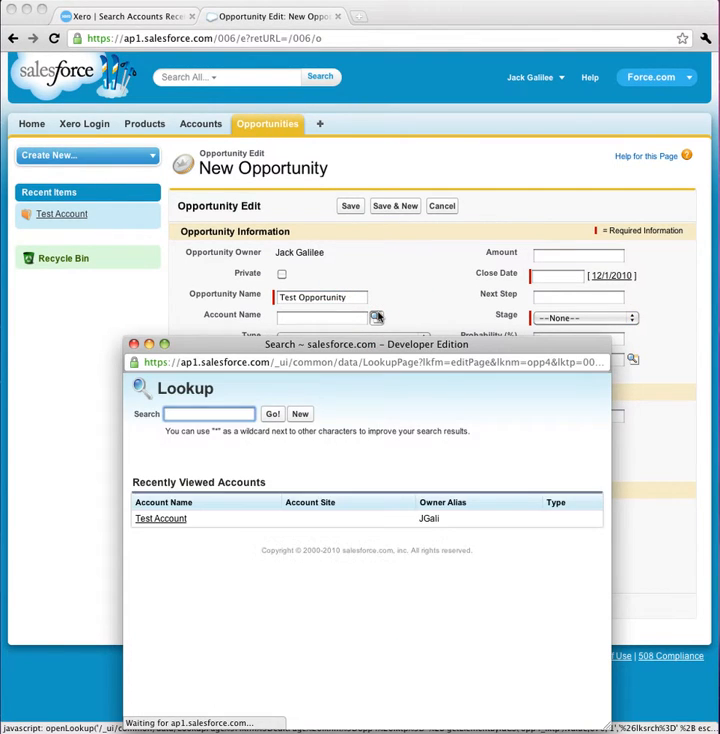
{"action": "left_click", "coordinate": [160, 518]}
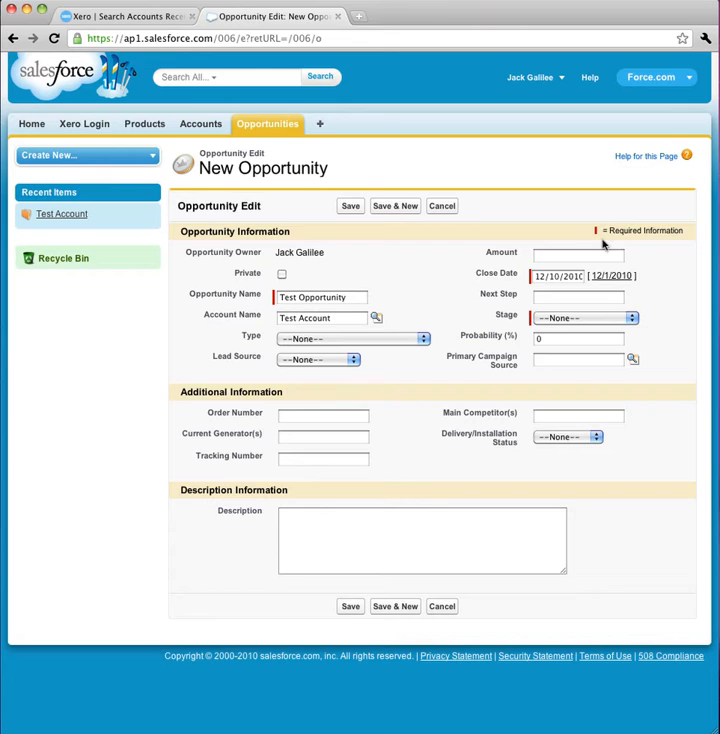
- Set amount 100 and stage Closed Won, and save the opportunity
{"action": "type", "text": "100"}
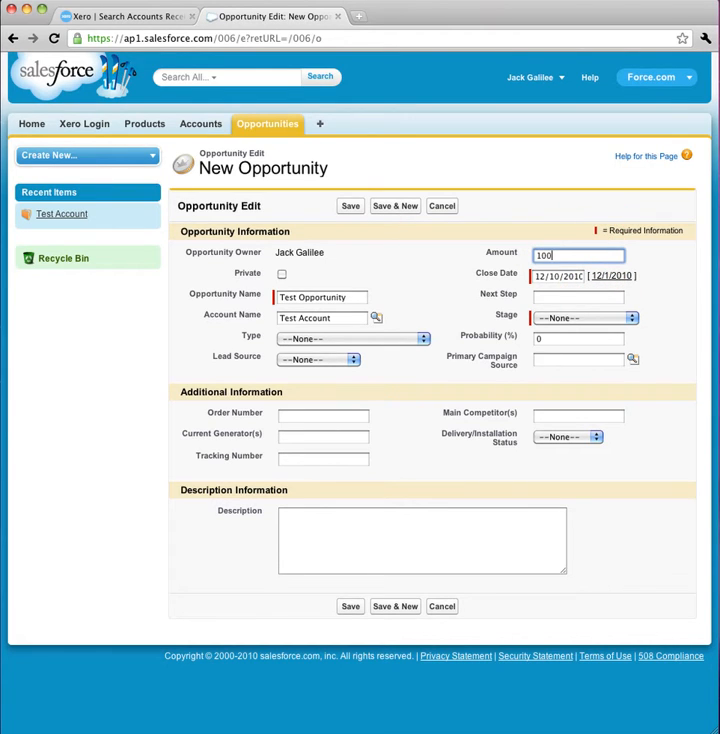
{"action": "left_click", "coordinate": [584, 318]}
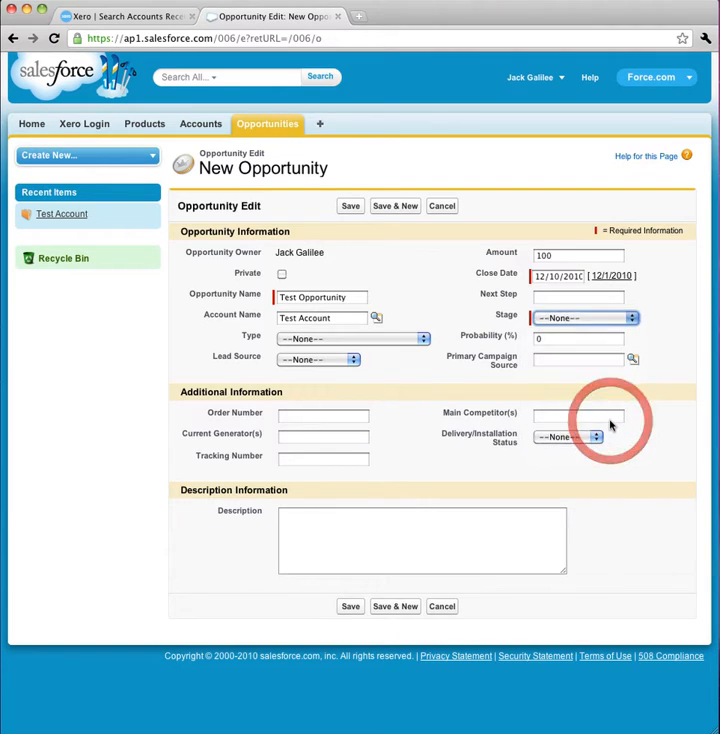
{"action": "left_click", "coordinate": [584, 318]}
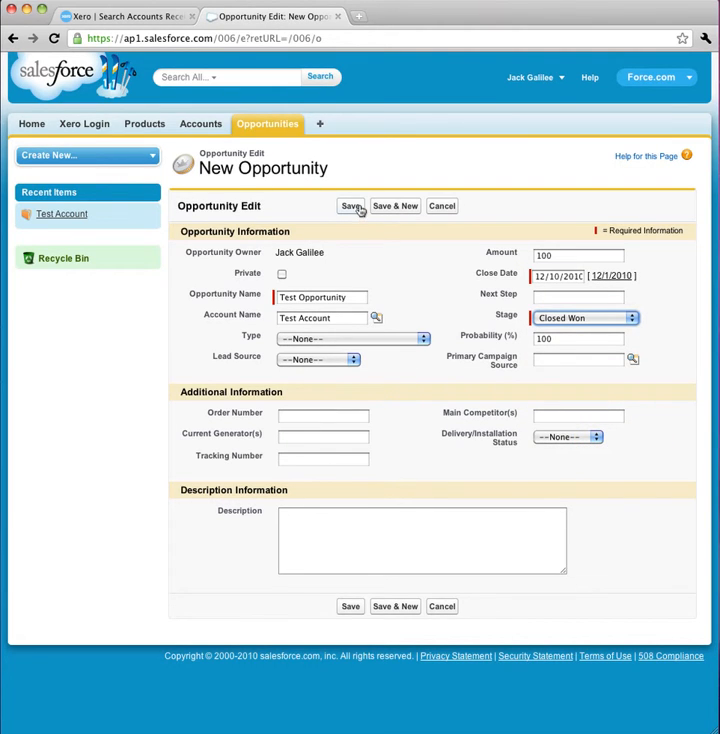
{"action": "left_click", "coordinate": [348, 204]}
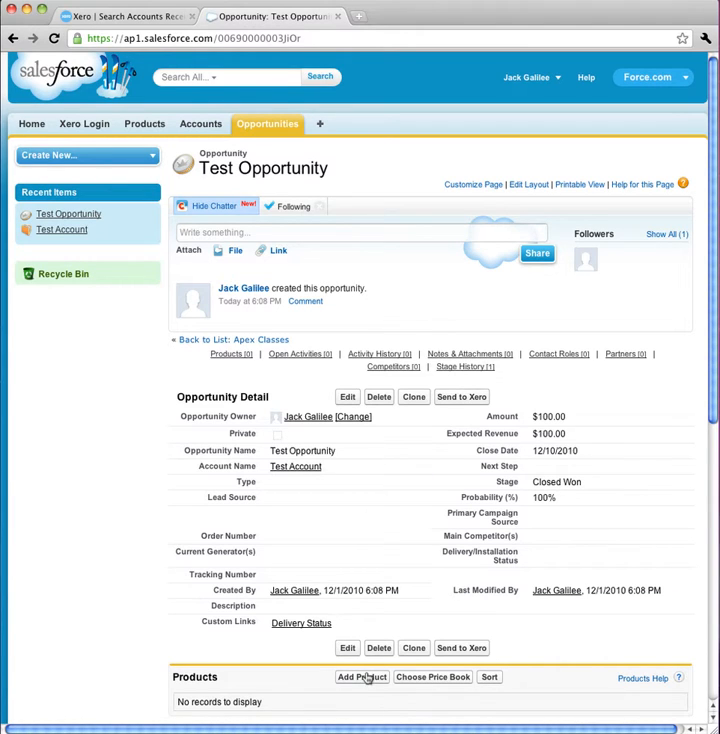
- Attach Example Product with a 'Sampl' description and quantity 100, raising the amount to $500,000
{"action": "left_click", "coordinate": [360, 676]}
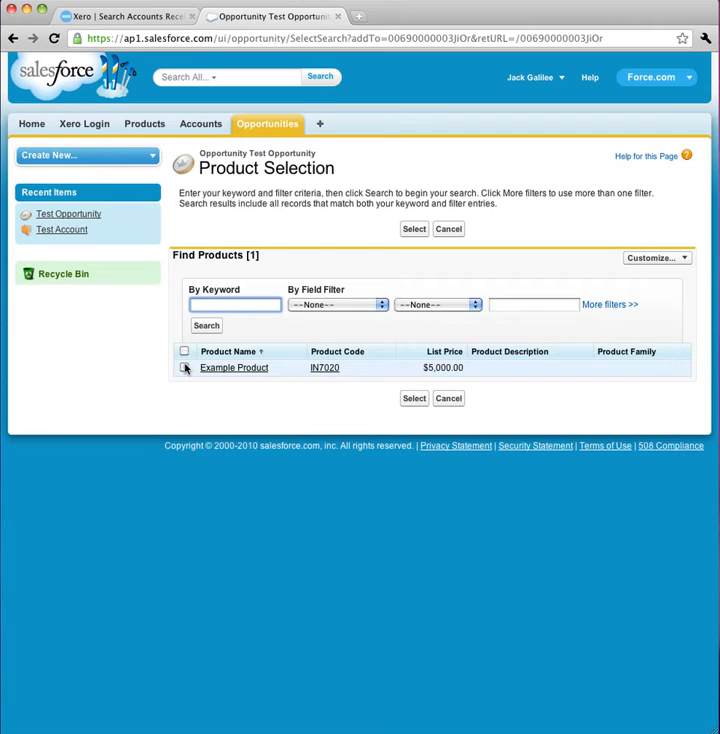
{"action": "left_click", "coordinate": [184, 352]}
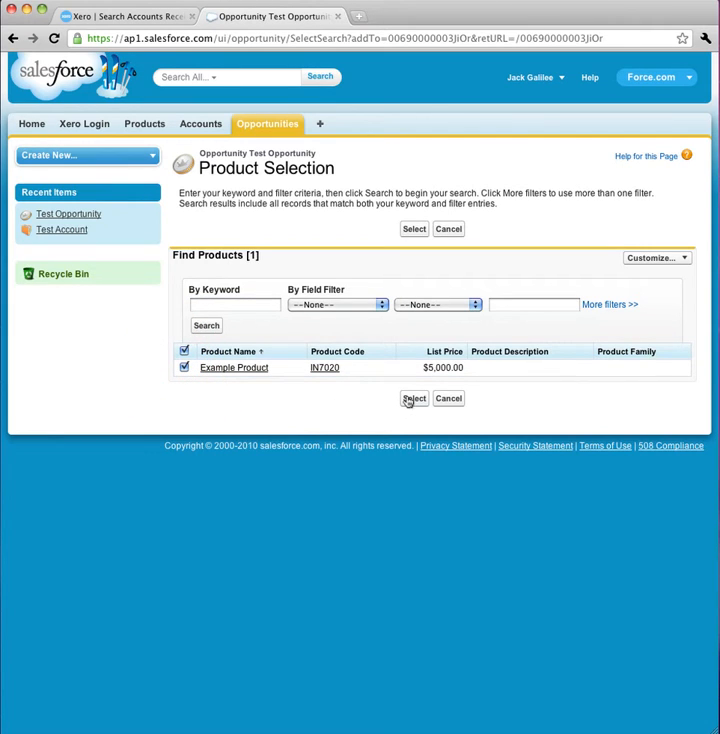
{"action": "left_click", "coordinate": [412, 398]}
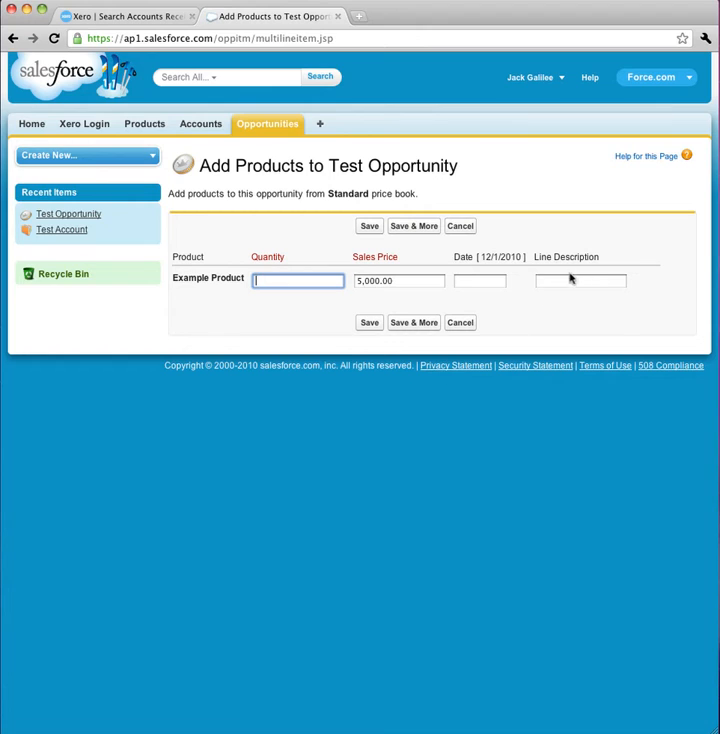
{"action": "type", "text": "Sample description."}
{"action": "type", "text": "1"}
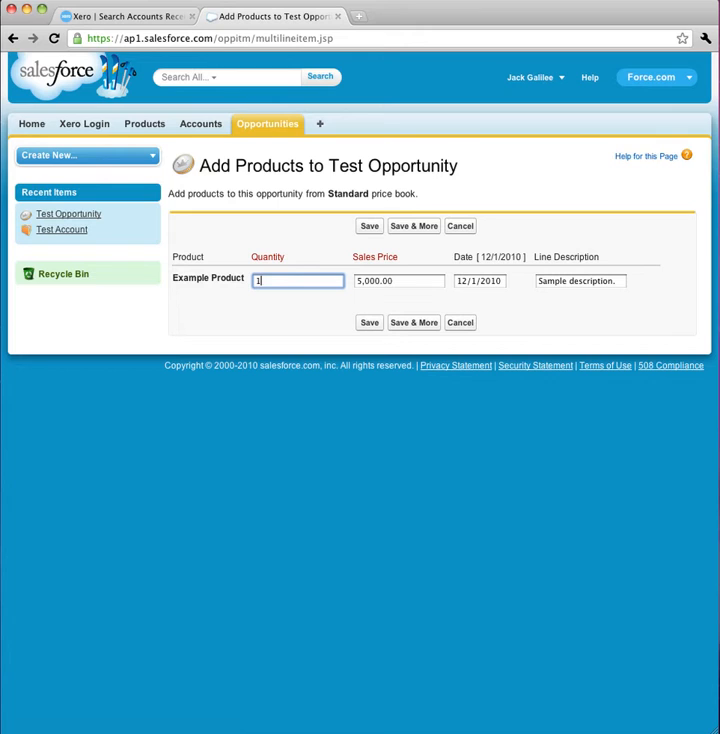
{"action": "type", "text": "00"}
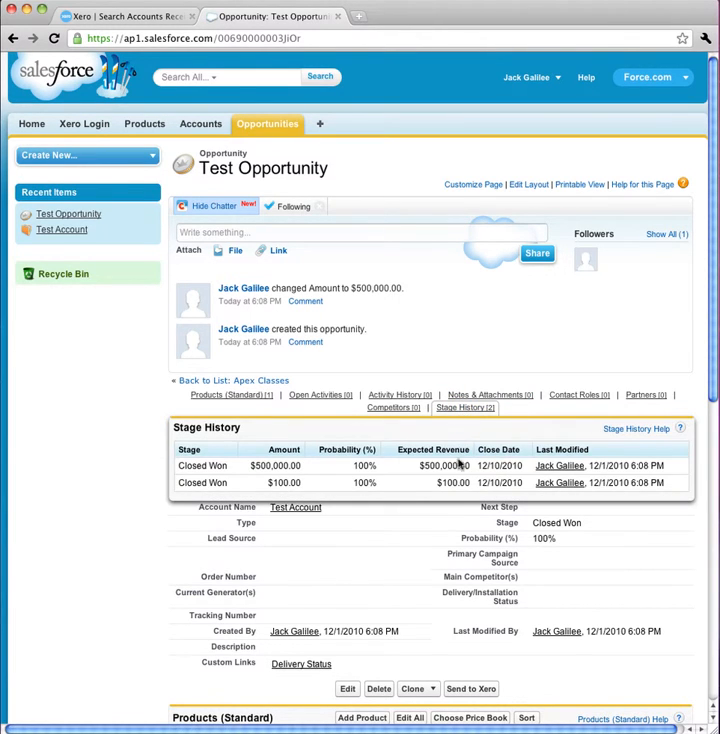
- Send Test Opportunity to Xero and switch back to Xero's draft invoices
{"action": "left_click", "coordinate": [470, 436]}
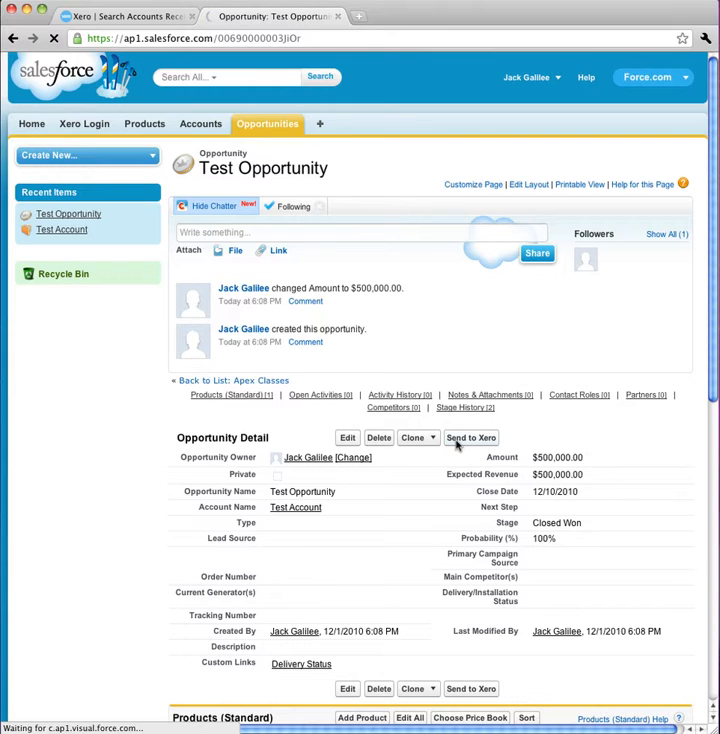
{"action": "left_click", "coordinate": [470, 436]}
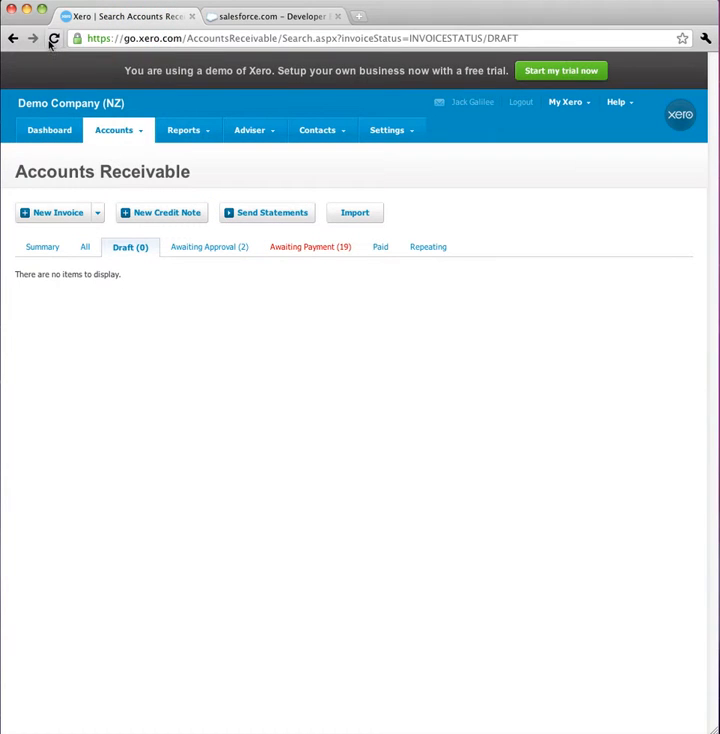
- Refresh the drafts to reveal invoice OIT:00572 for Test Account totalling 575,000.00
{"action": "left_click", "coordinate": [54, 38]}
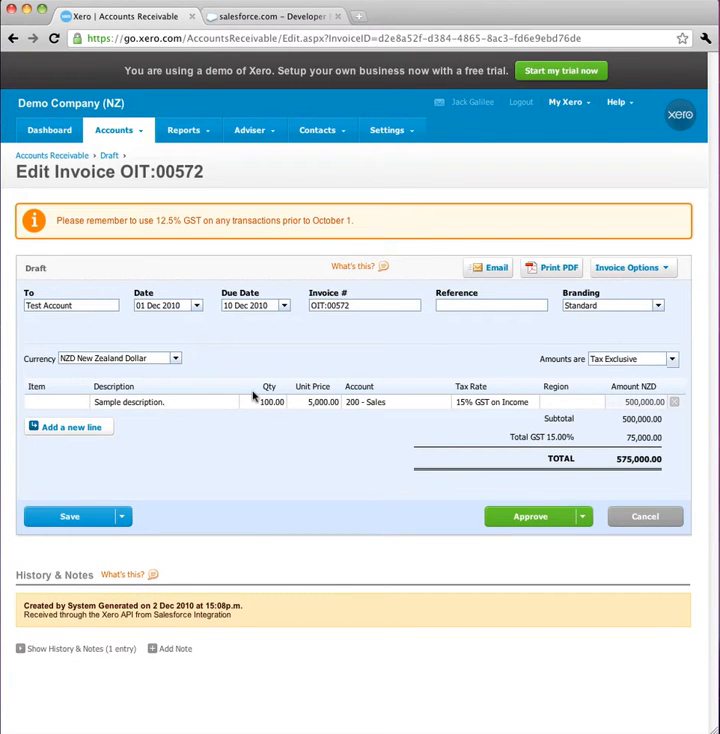
{"action": "mouse_move", "coordinate": [332, 408]}
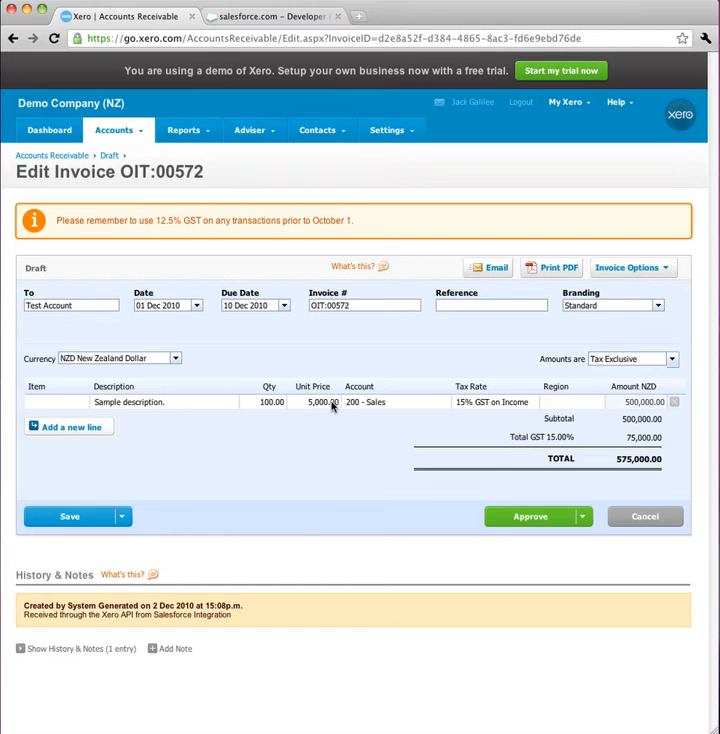
{"action": "mouse_move", "coordinate": [586, 404]}
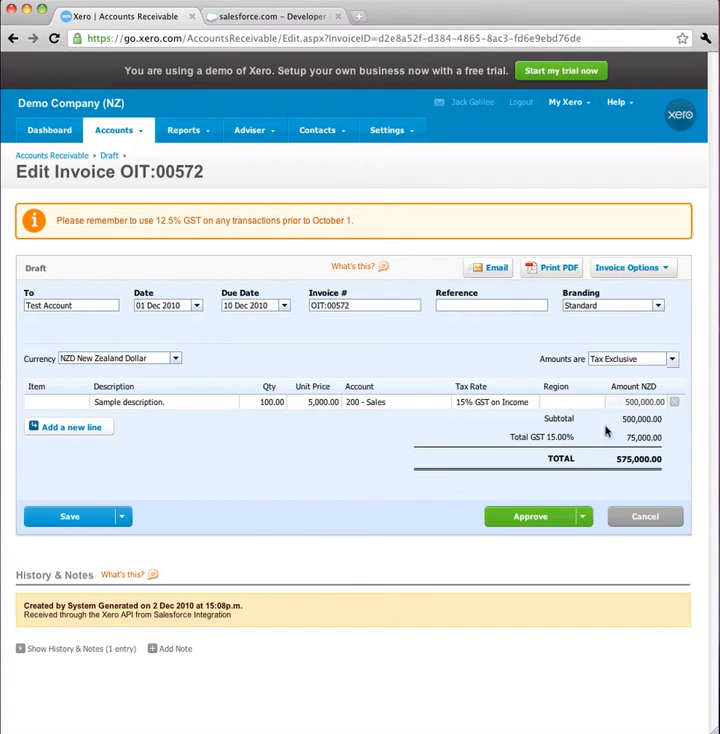
- Approve invoice OIT:00572 so it moves to Awaiting Payment at 575,000.00
{"action": "left_click", "coordinate": [528, 516]}
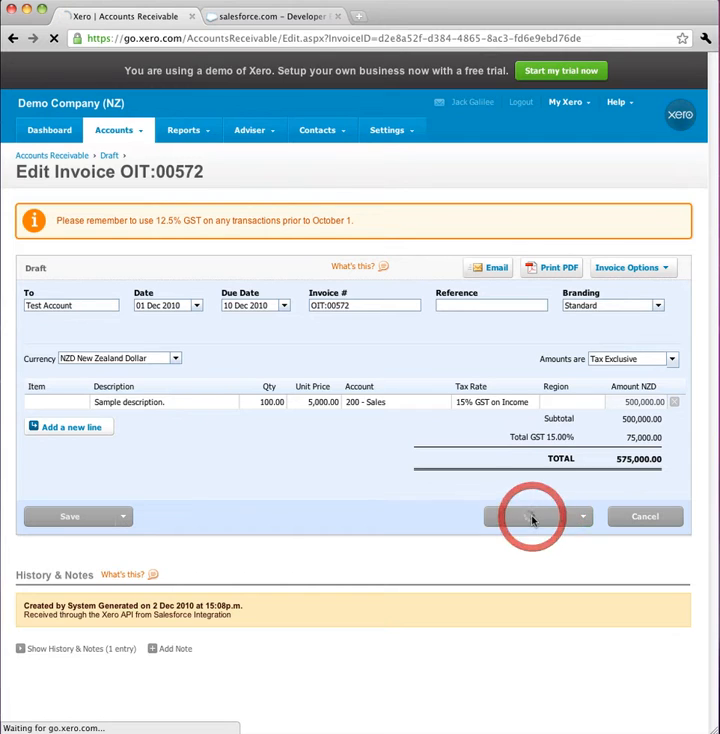
{"action": "left_click", "coordinate": [528, 516]}
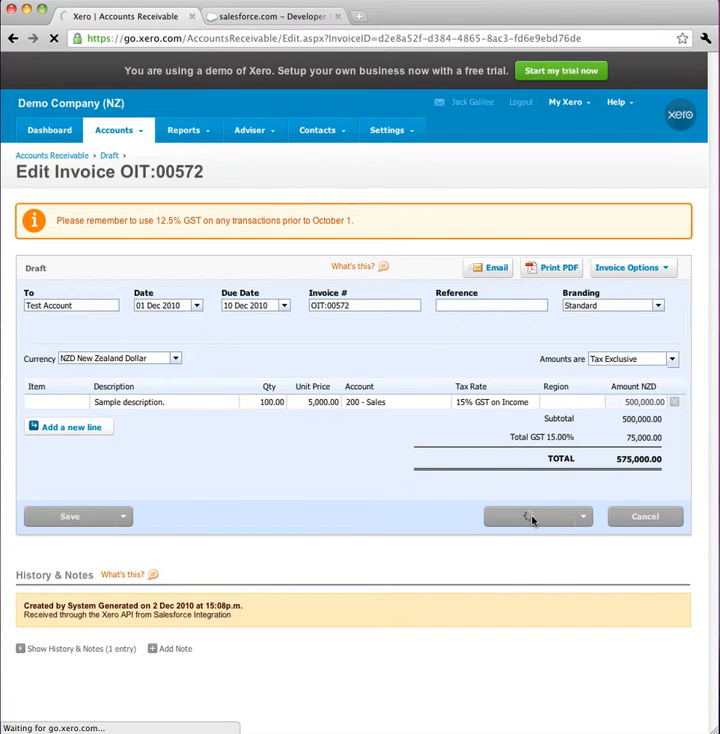
{"action": "left_click", "coordinate": [524, 516]}
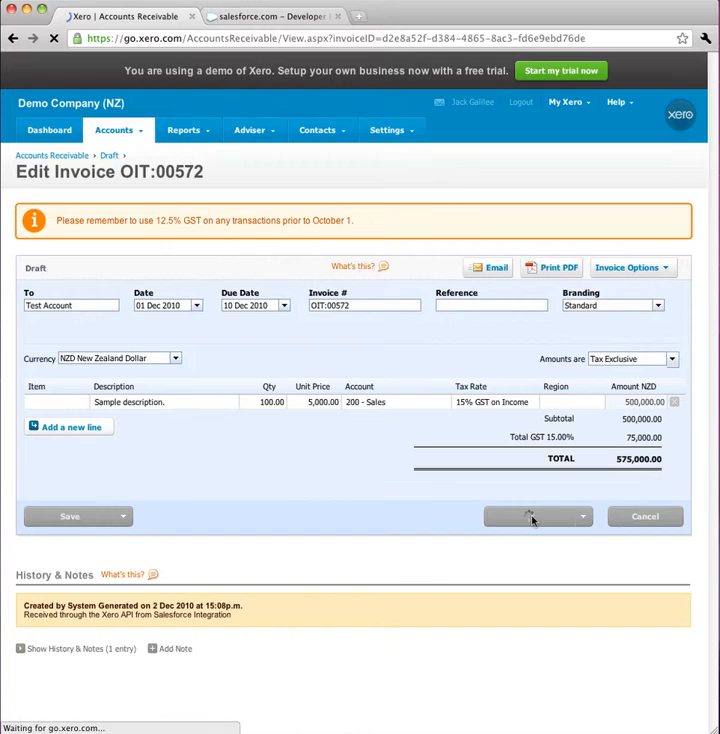
{"action": "left_click", "coordinate": [528, 516]}
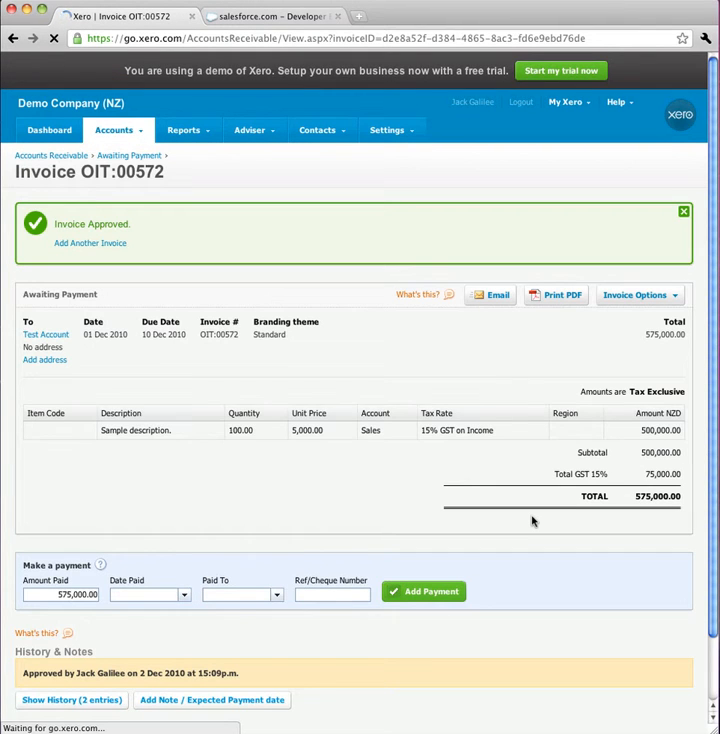